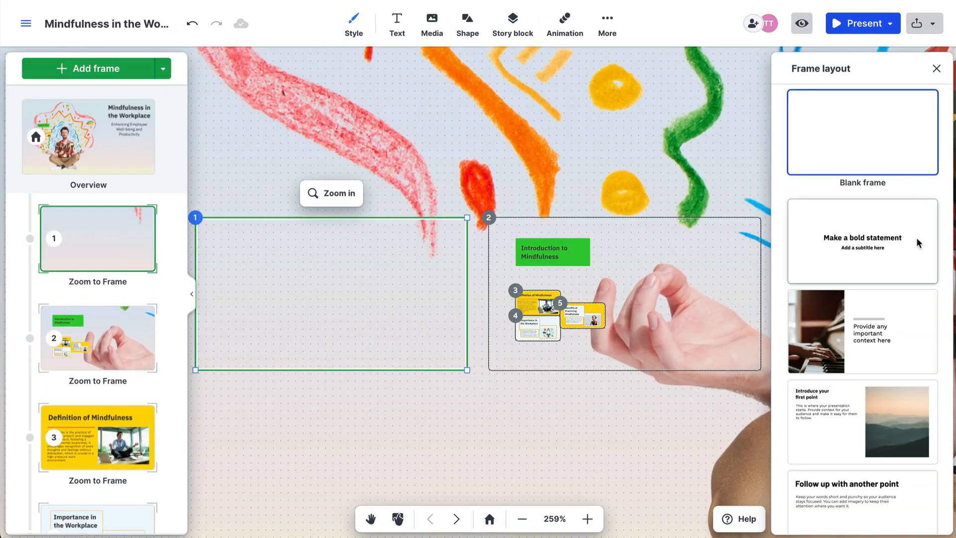
Apply the photo-and-text layout with the meditating man and title the frame 'Daily practices'
click(861, 240)
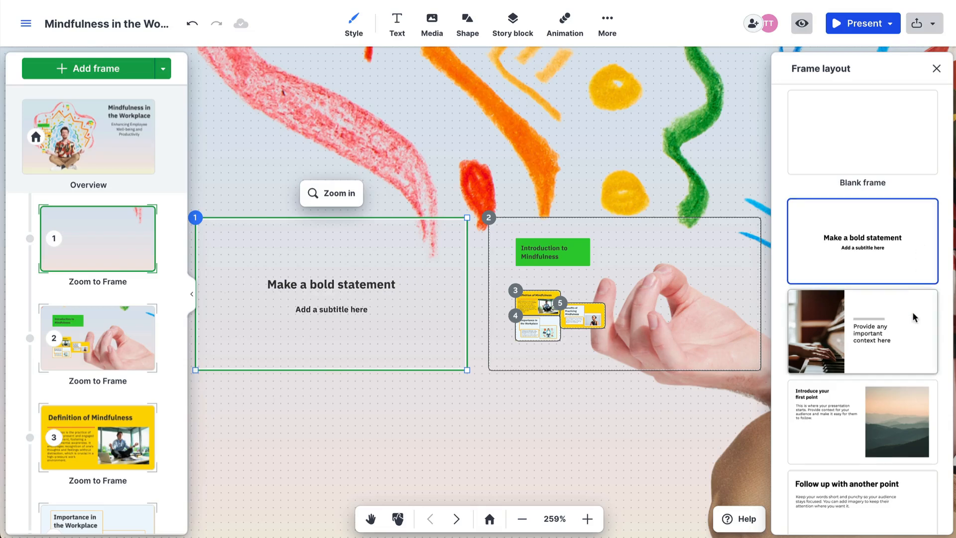
click(861, 330)
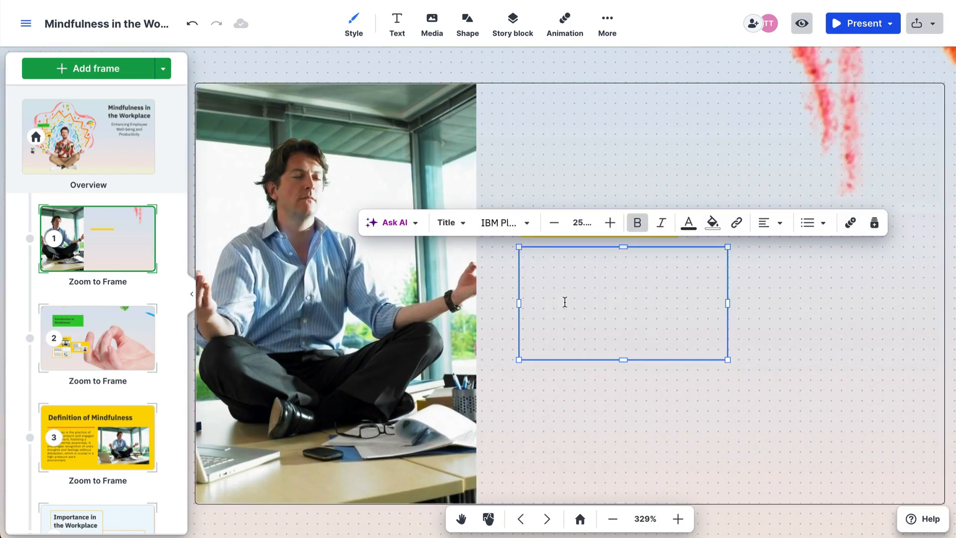
text(Daily practices)
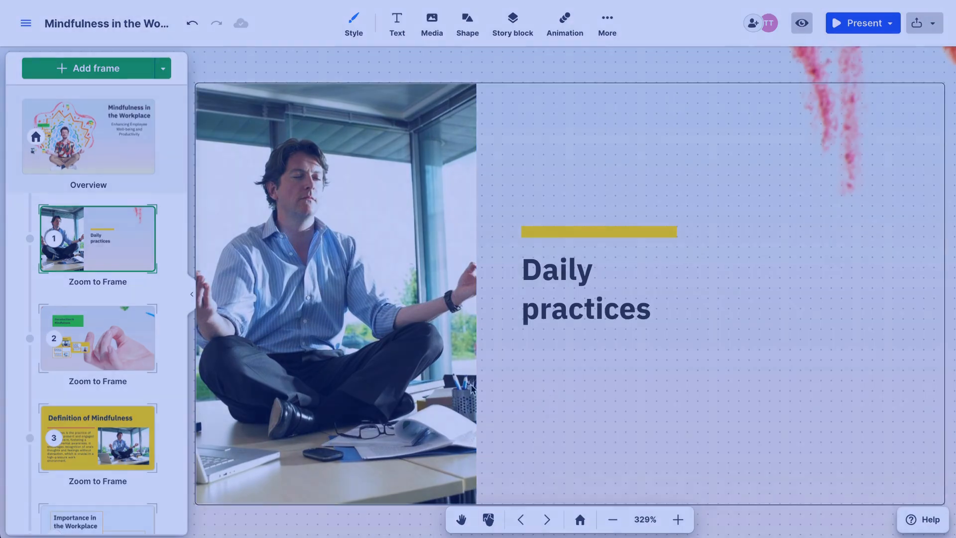
click(98, 339)
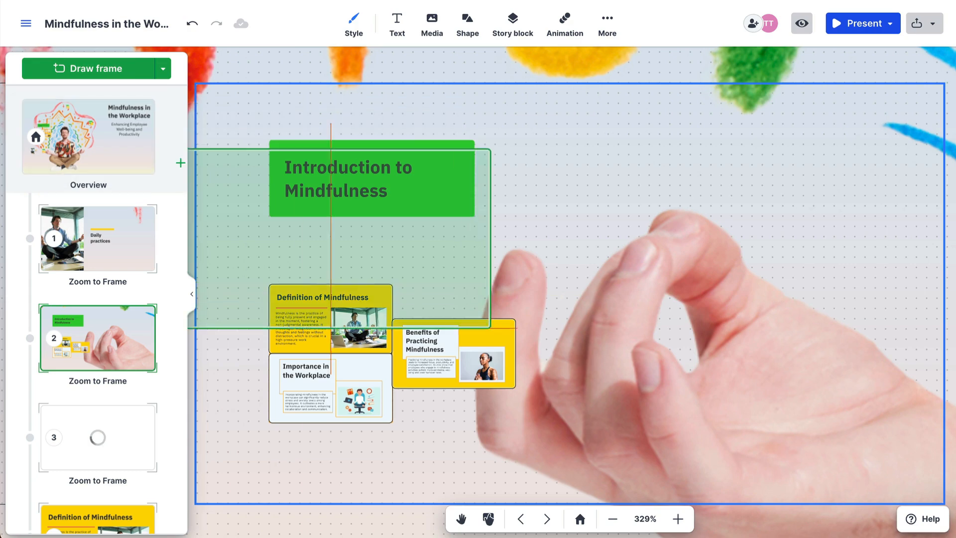
Draw a new frame rectangle over the Introduction to Mindfulness area
drag(327, 143, 521, 460)
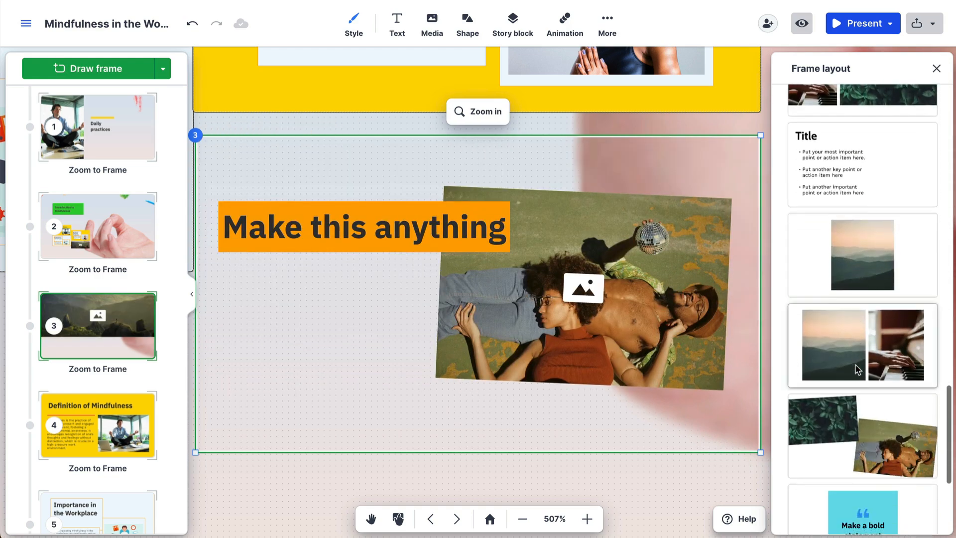
Give the new frame a picture layout from the Frame layout panel
click(861, 421)
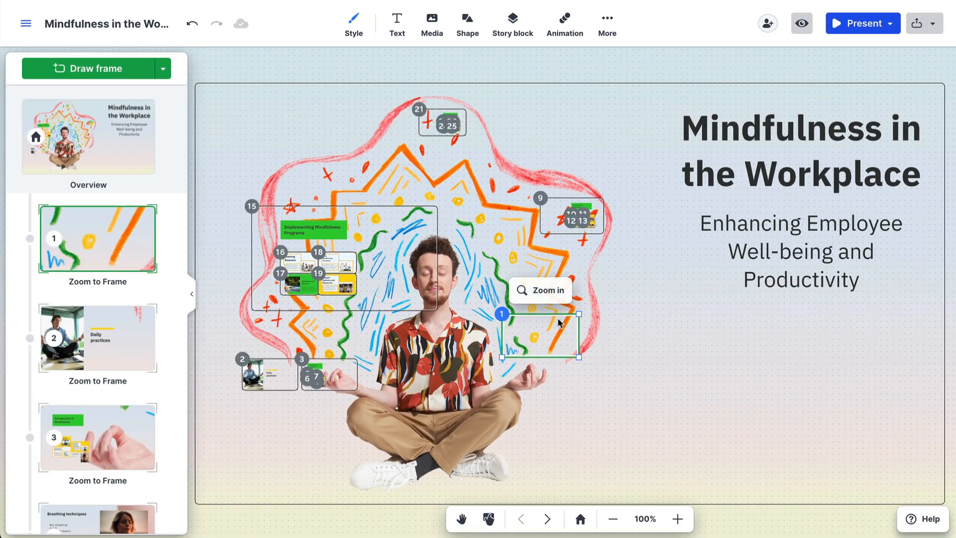
Enter the new frame beside the figure's hand to hold the Box breathing laptop video
click(539, 290)
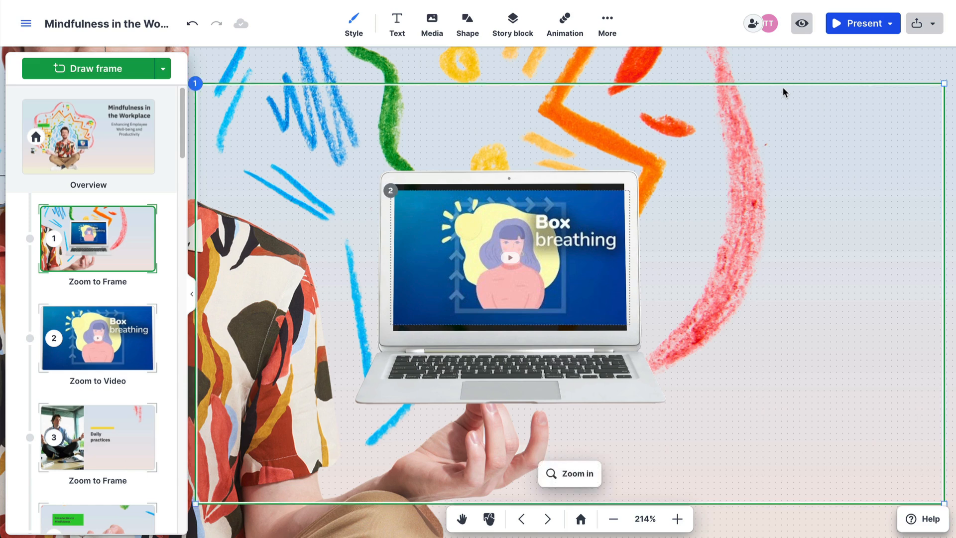
Detach the Box breathing laptop from its frame and return to the overview
right_click(783, 92)
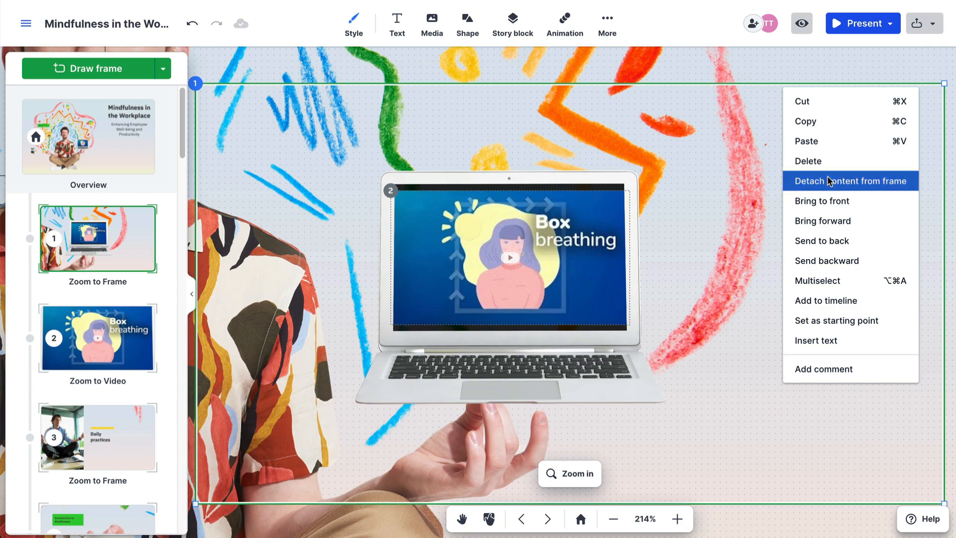
click(848, 180)
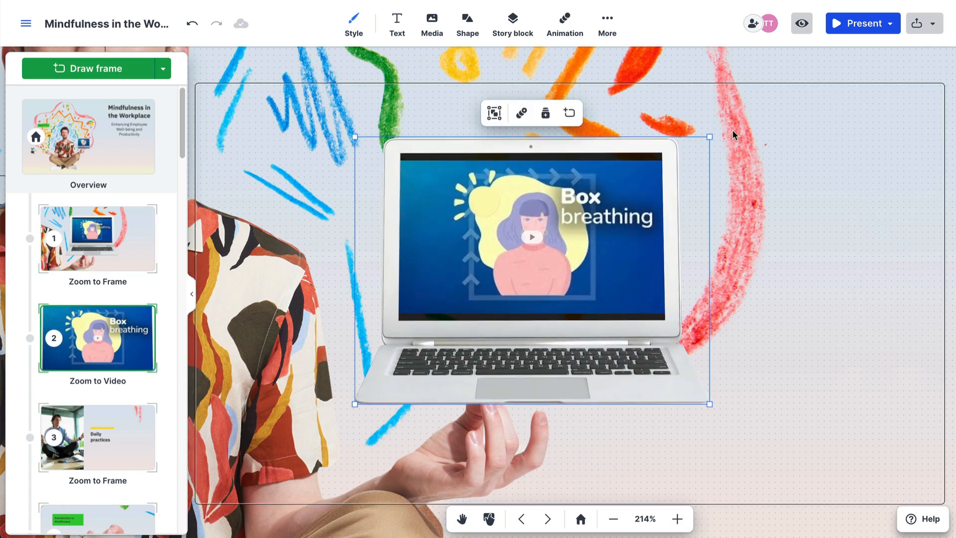
click(614, 519)
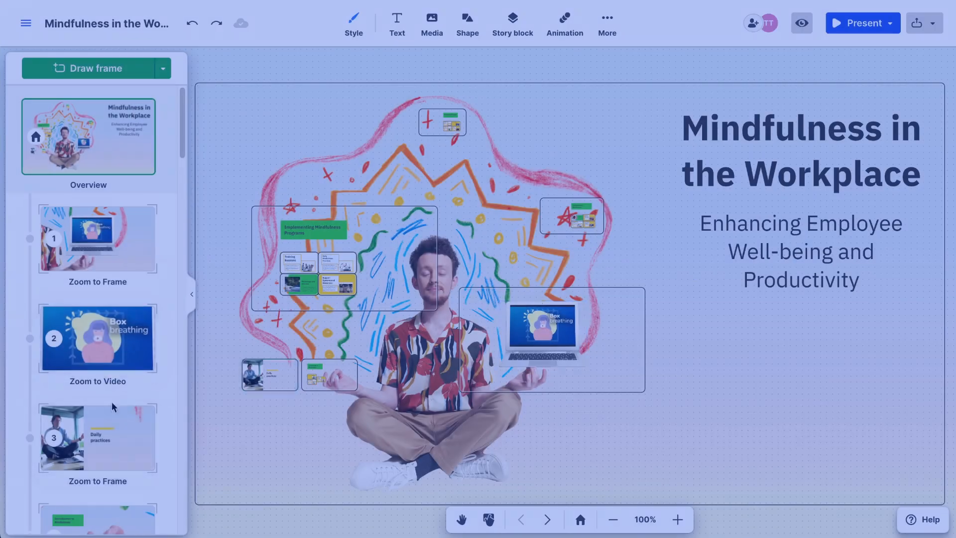
Delete the Daily practices frame with its content, then undo to restore it
click(97, 437)
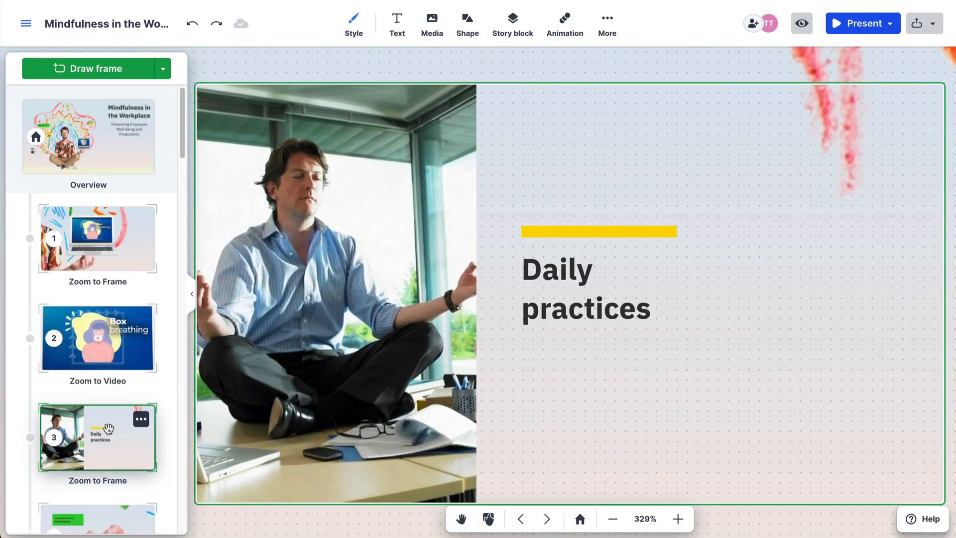
right_click(577, 97)
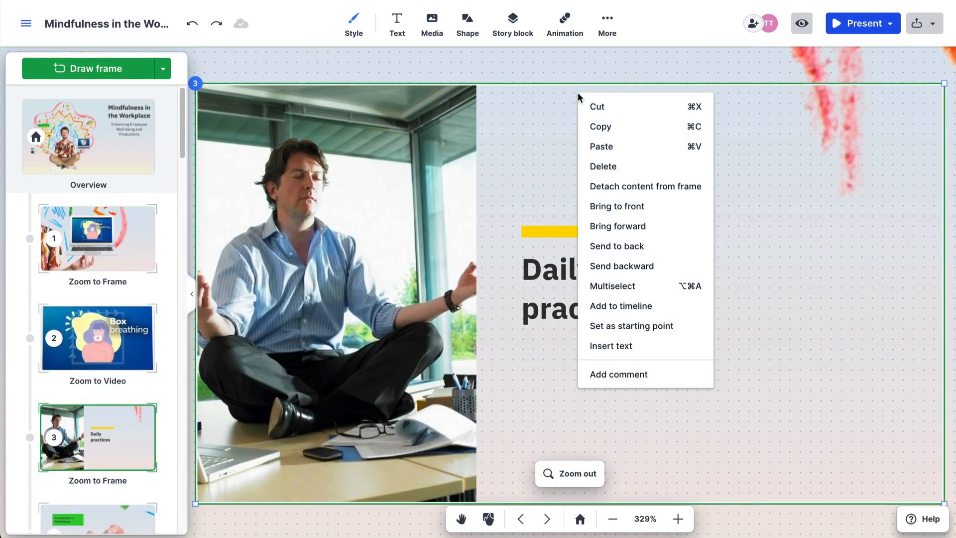
click(603, 166)
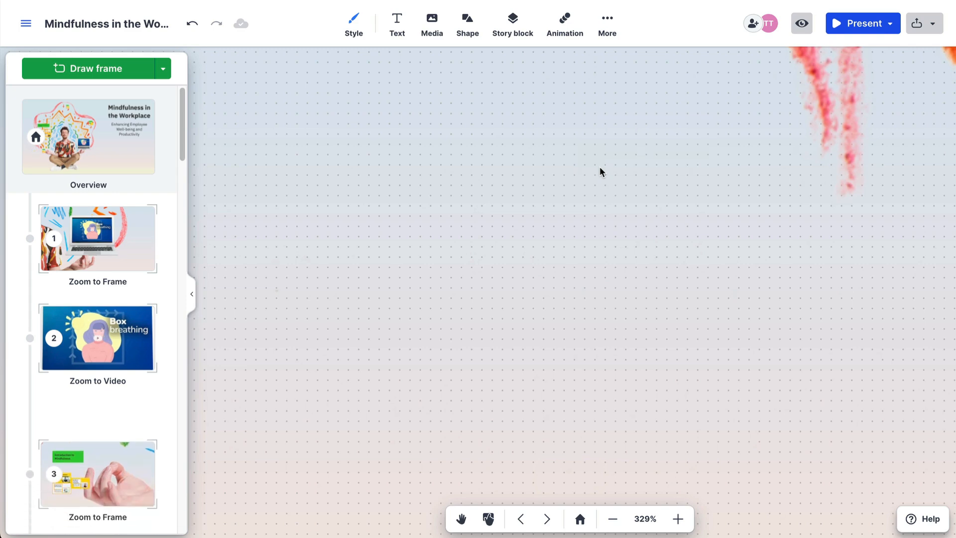
scroll(down, 3)
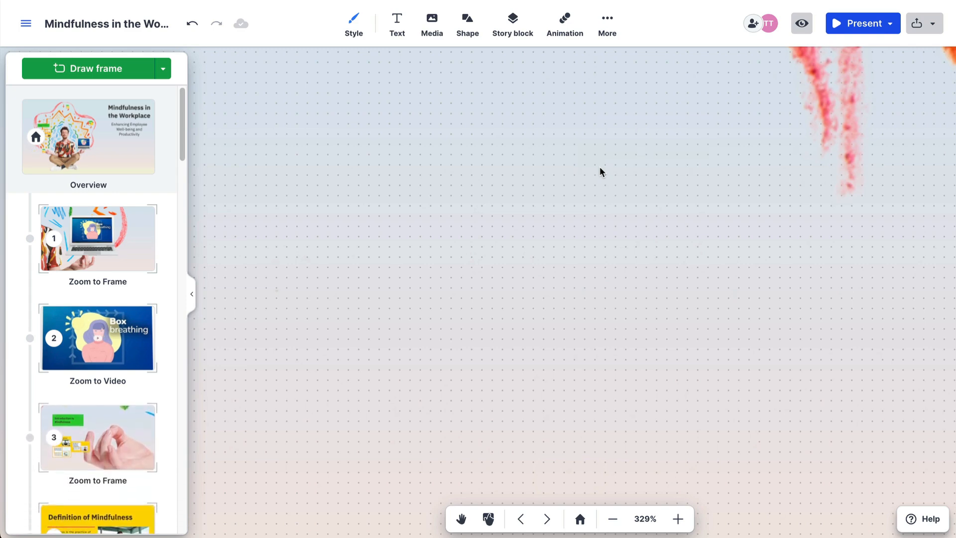
click(96, 438)
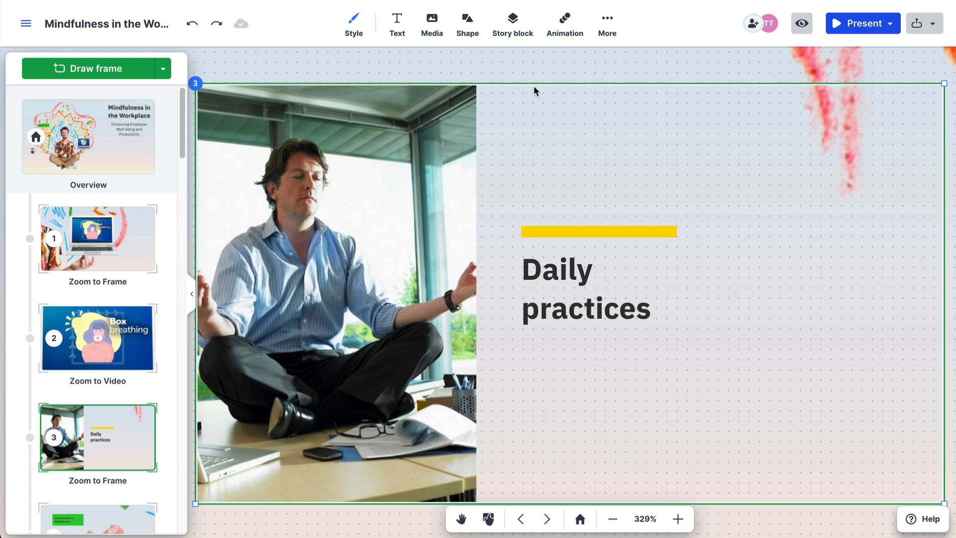
Detach the Daily practices photo and title from their frame and return to the overview
right_click(534, 89)
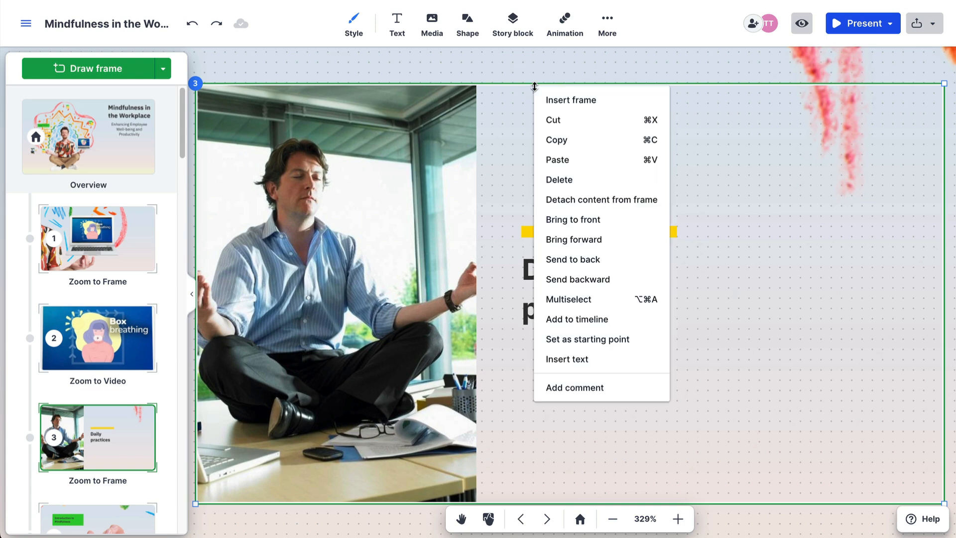
mouse_move(602, 200)
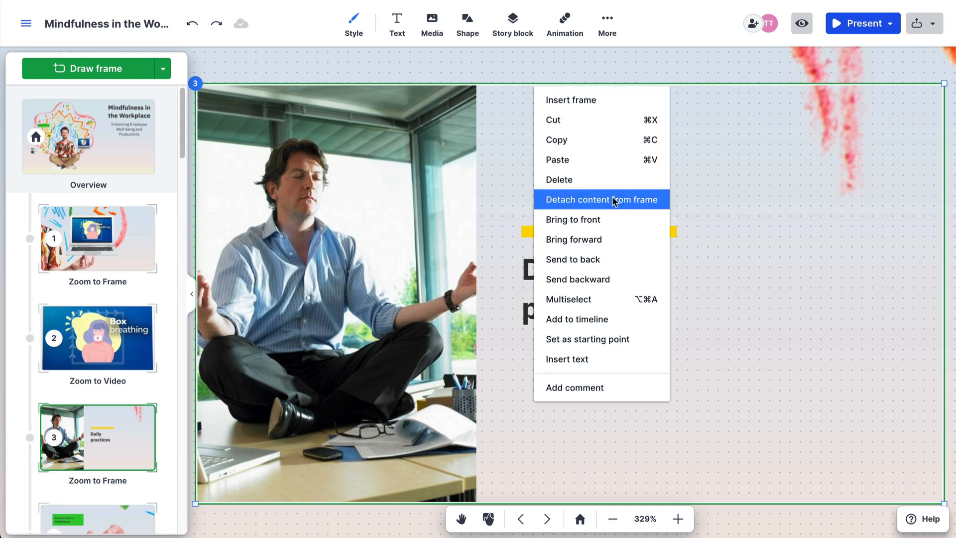
click(614, 202)
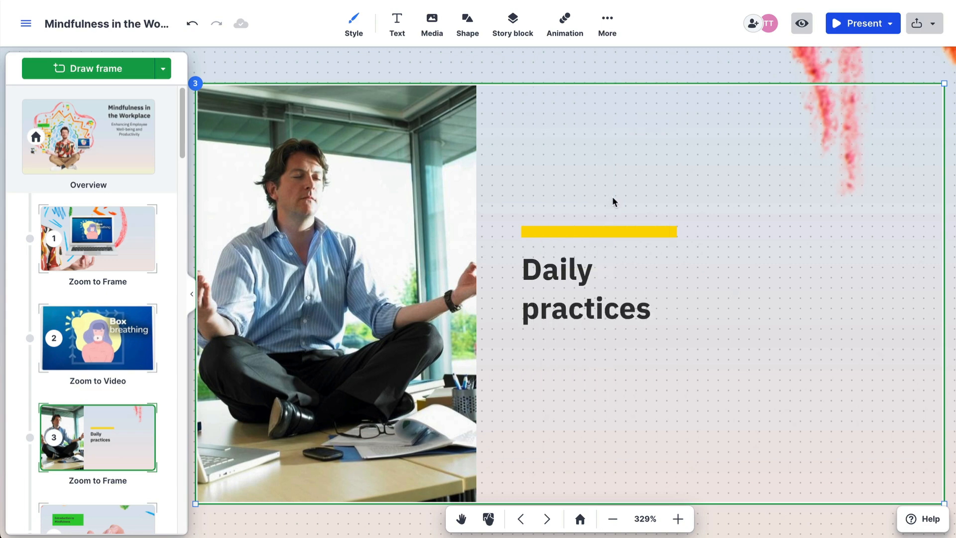
mouse_move(587, 96)
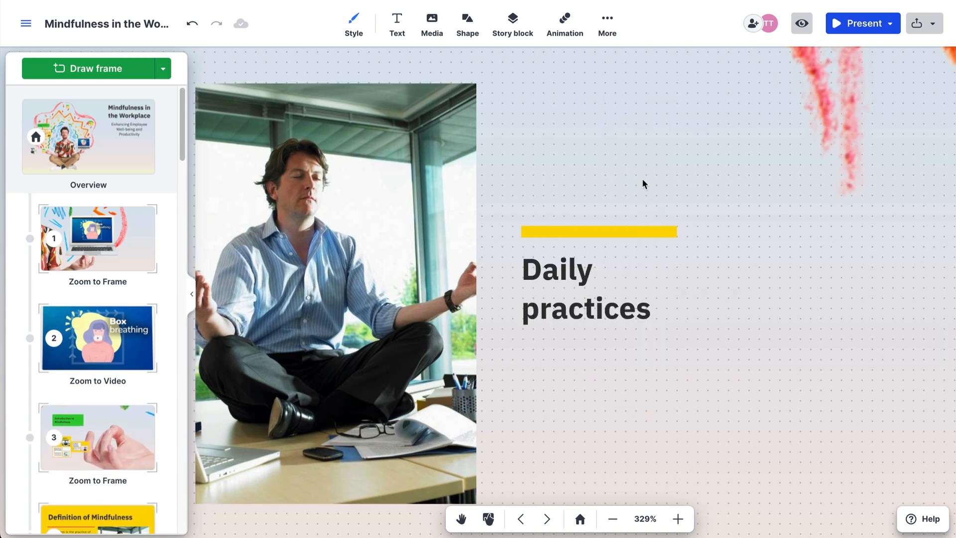
click(579, 518)
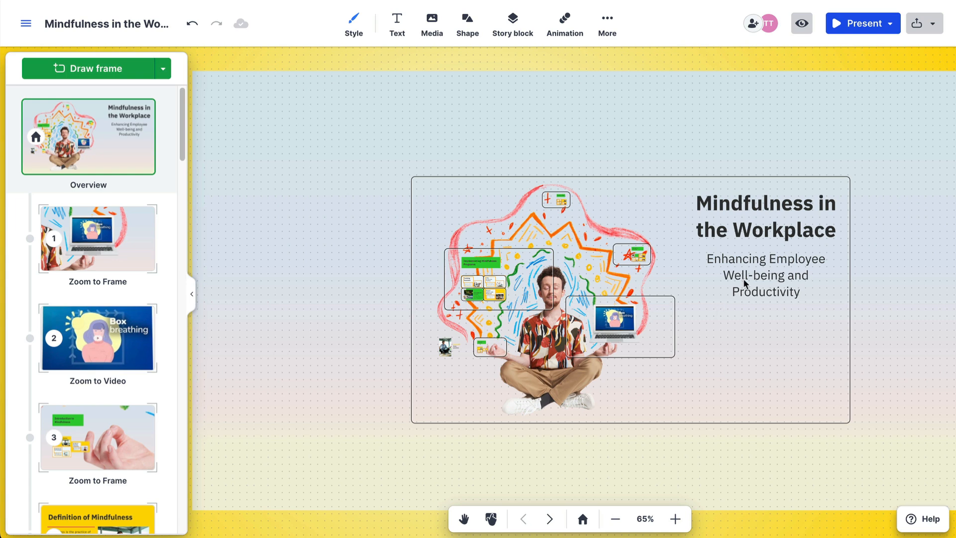
Stretch the overview frame outward at its top-right and bottom-left corners
click(631, 283)
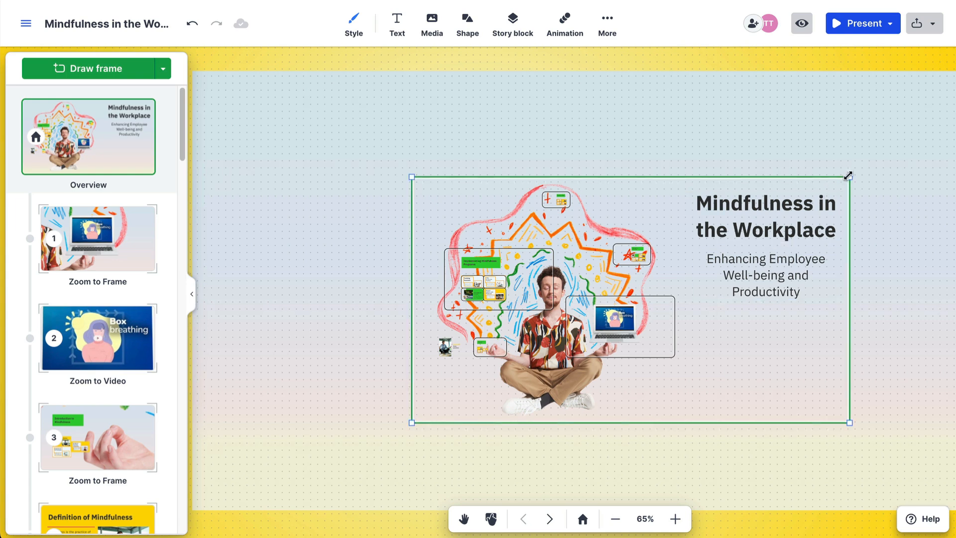
click(673, 518)
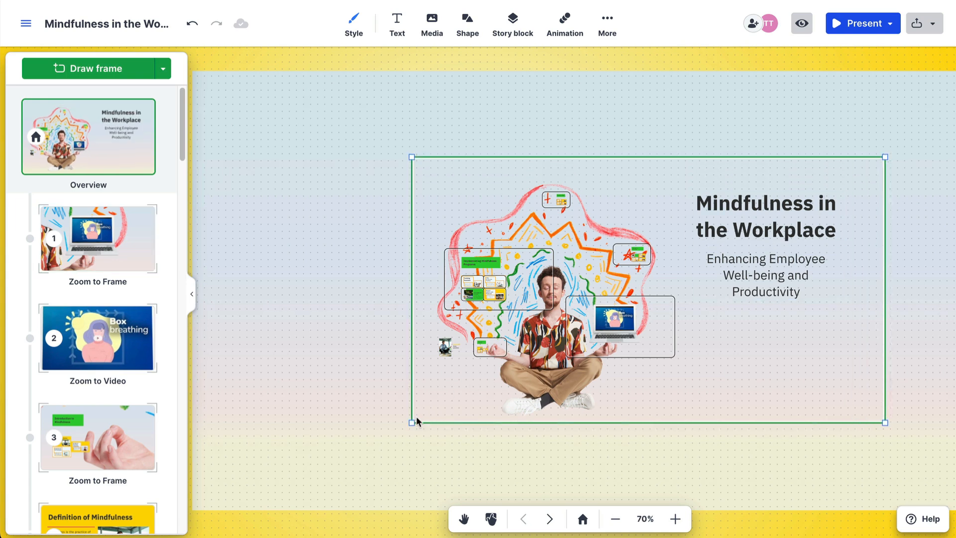
drag(410, 422, 365, 452)
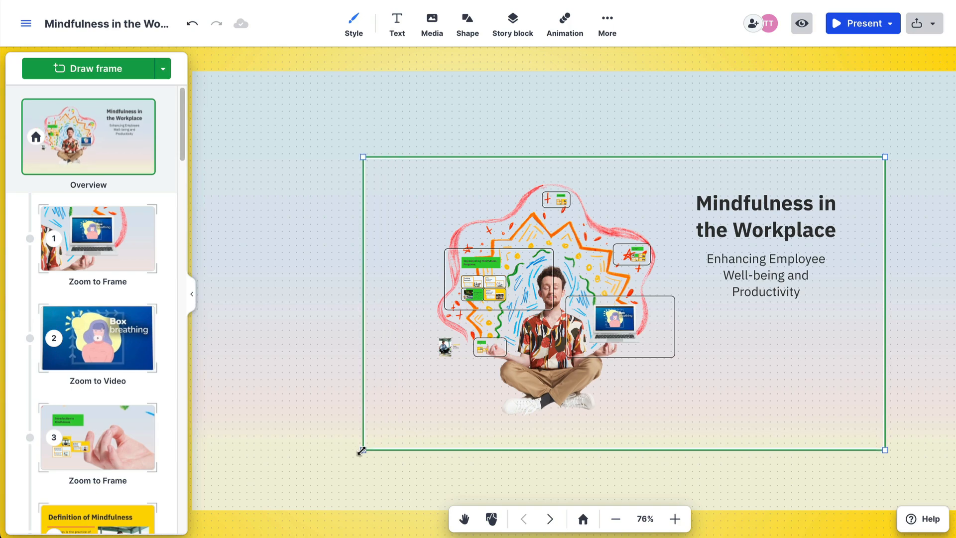
click(579, 519)
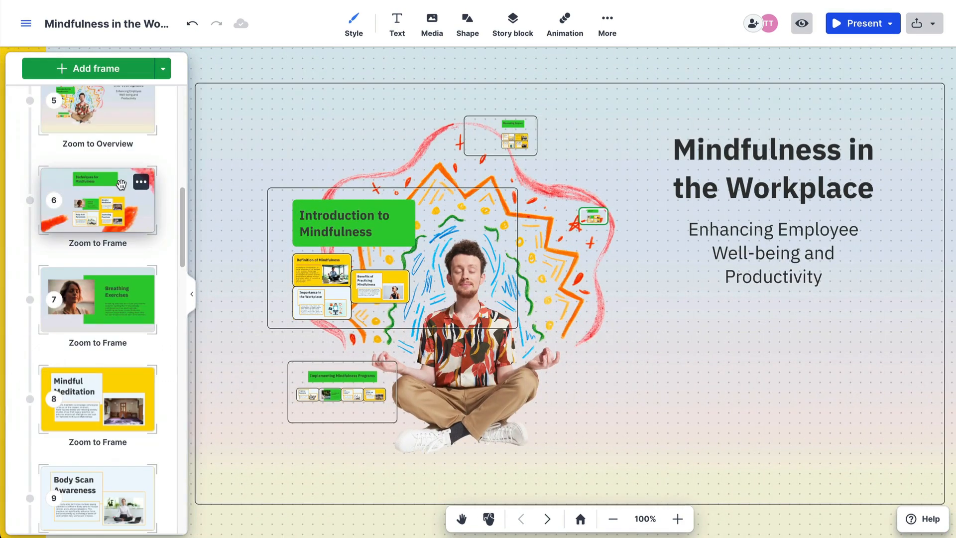
Navigate via frame 6 to the Workshops and Retreats frame in the sidebar
click(97, 200)
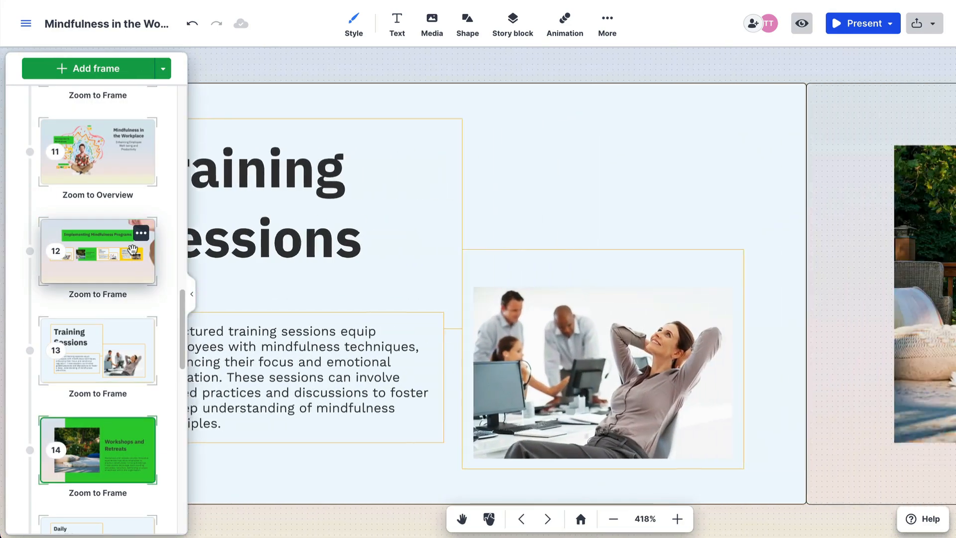
click(96, 449)
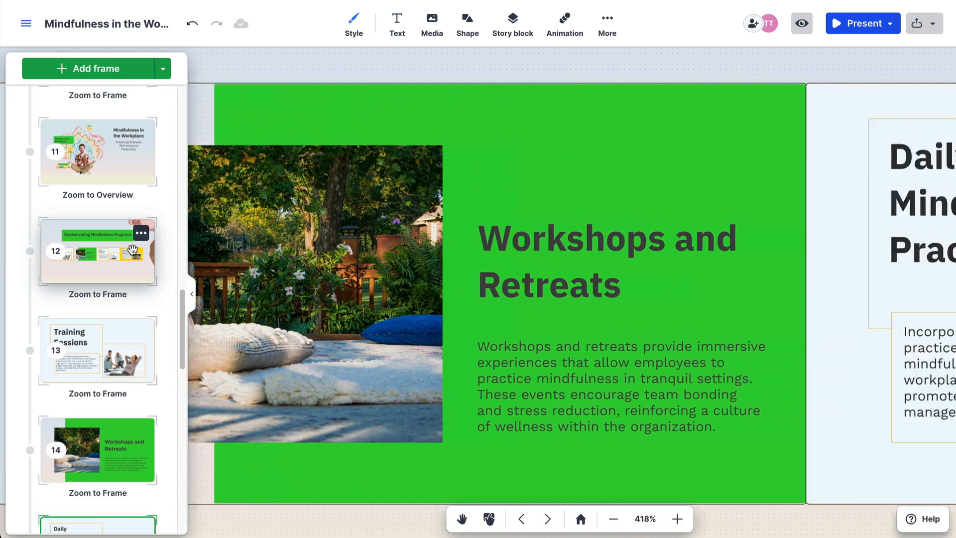